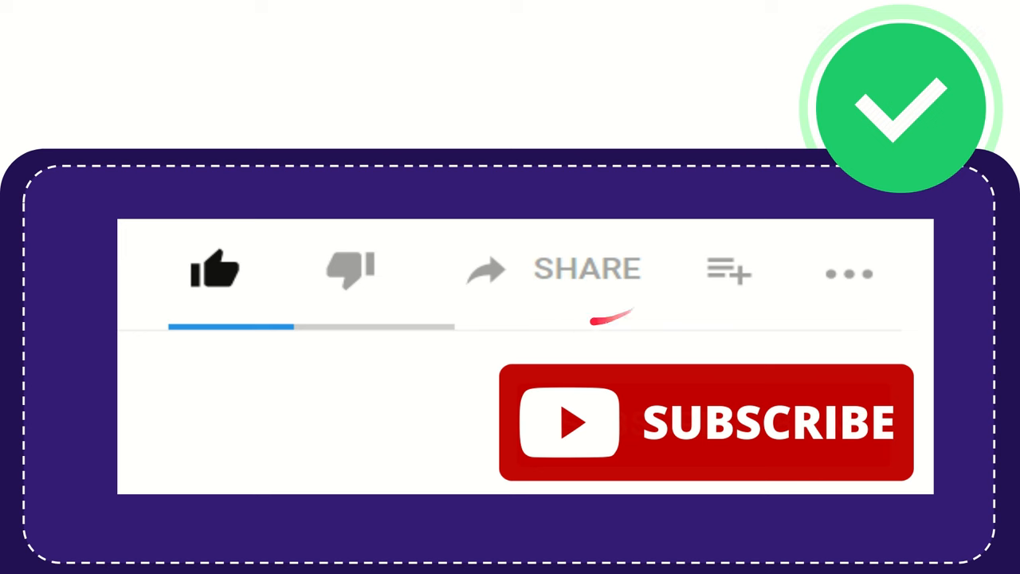
pyautogui.moveTo(669, 306)
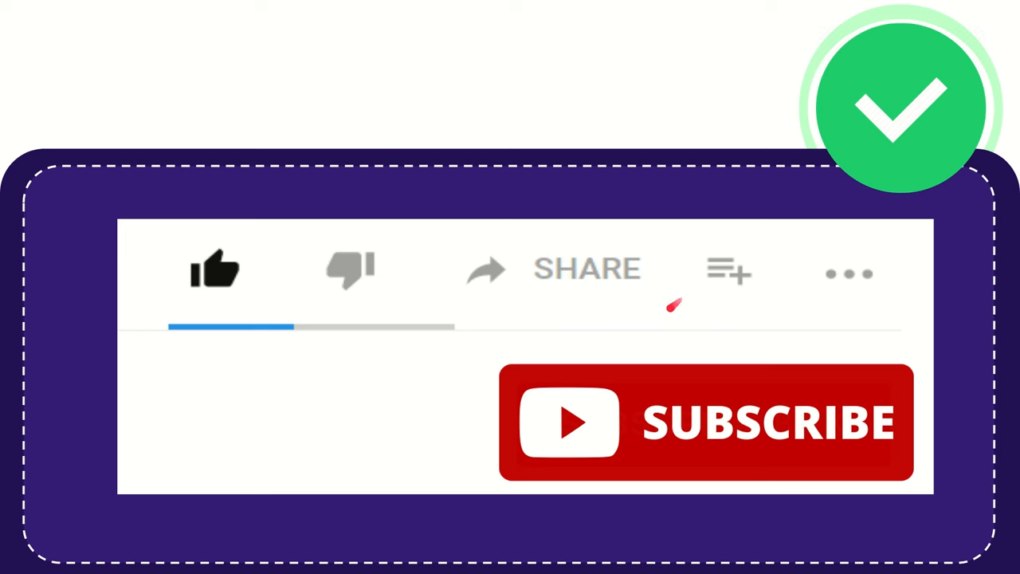